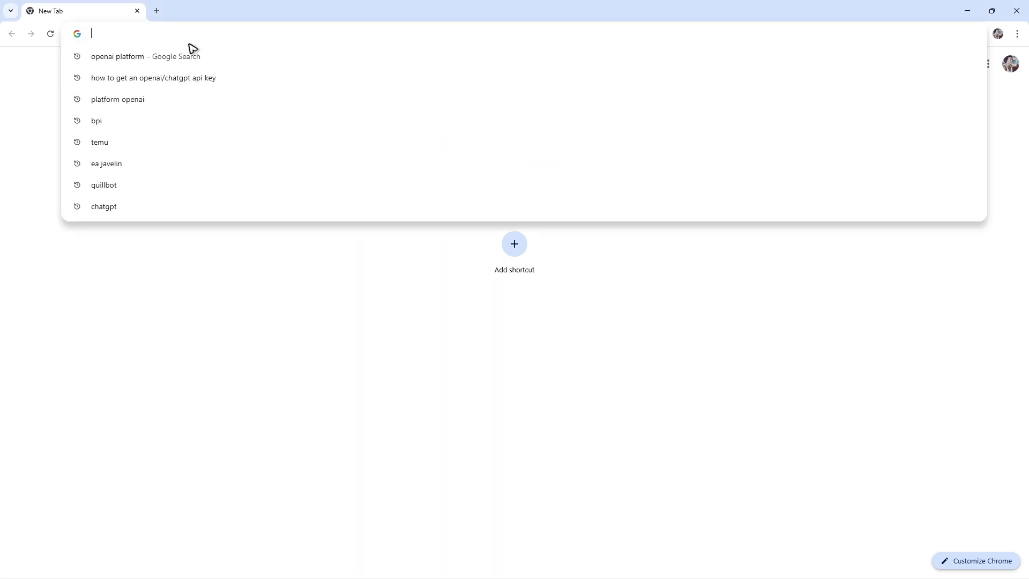
Step: Search Google for 'open ai platform'
type("open ai platform")
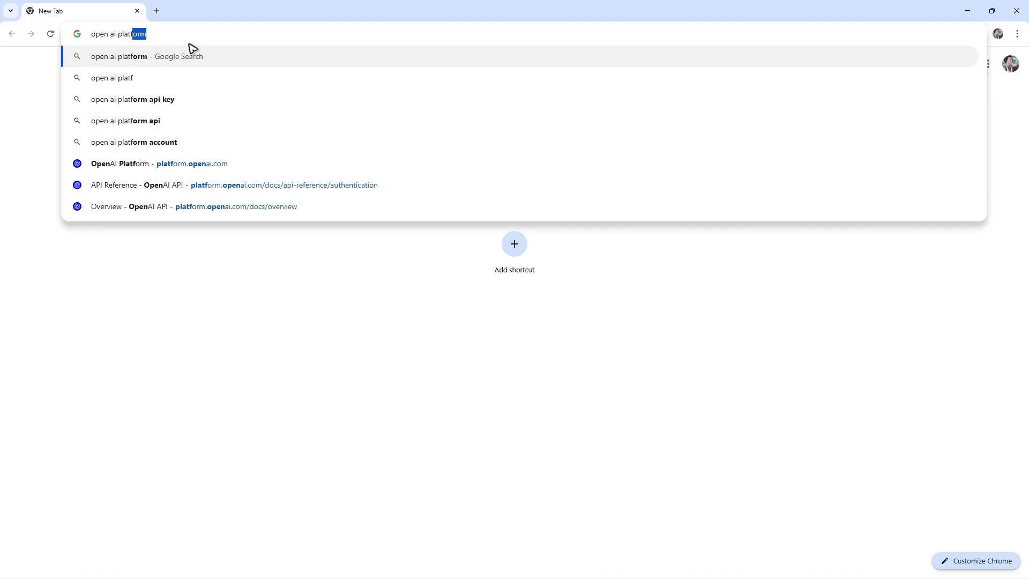
key("Enter")
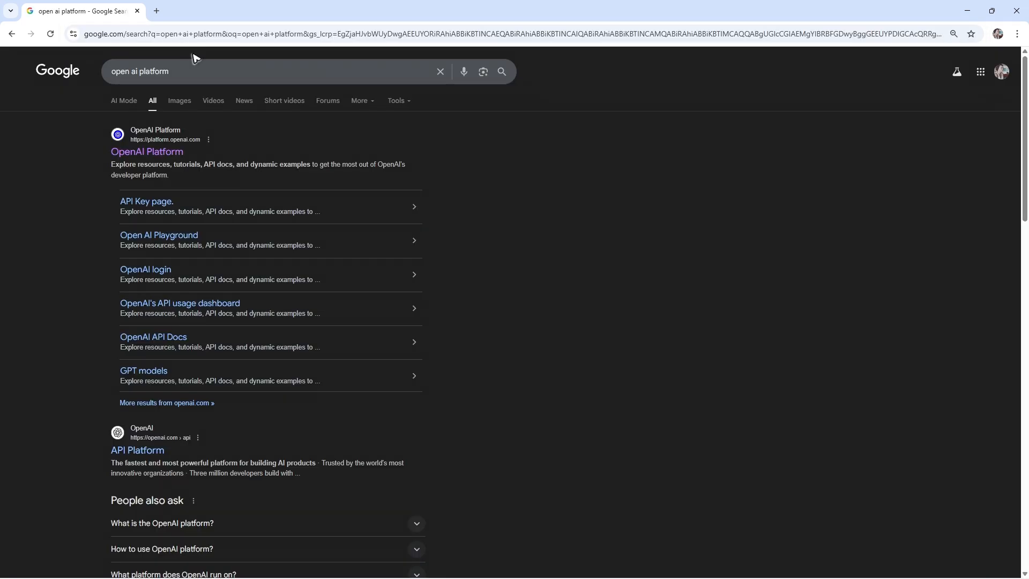
mouse_move(160, 153)
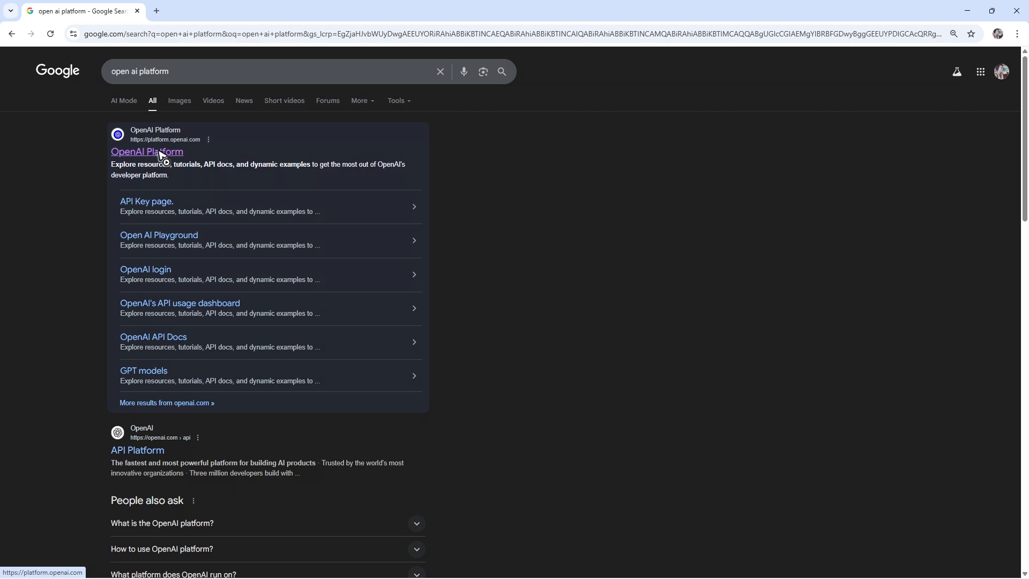
Step: Go from the search result to the OpenAI Platform organization API keys settings page
left_click(146, 152)
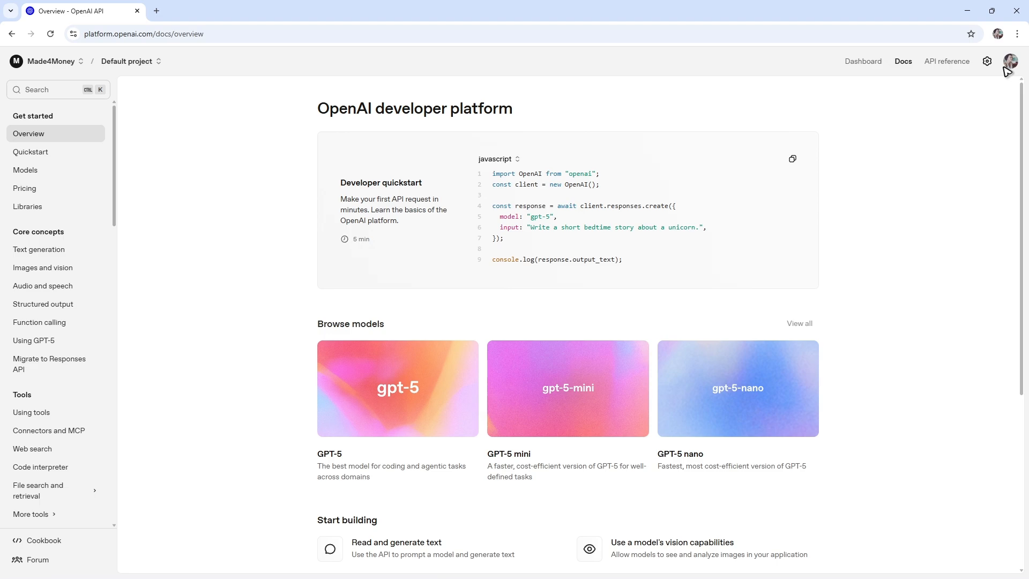
mouse_move(924, 164)
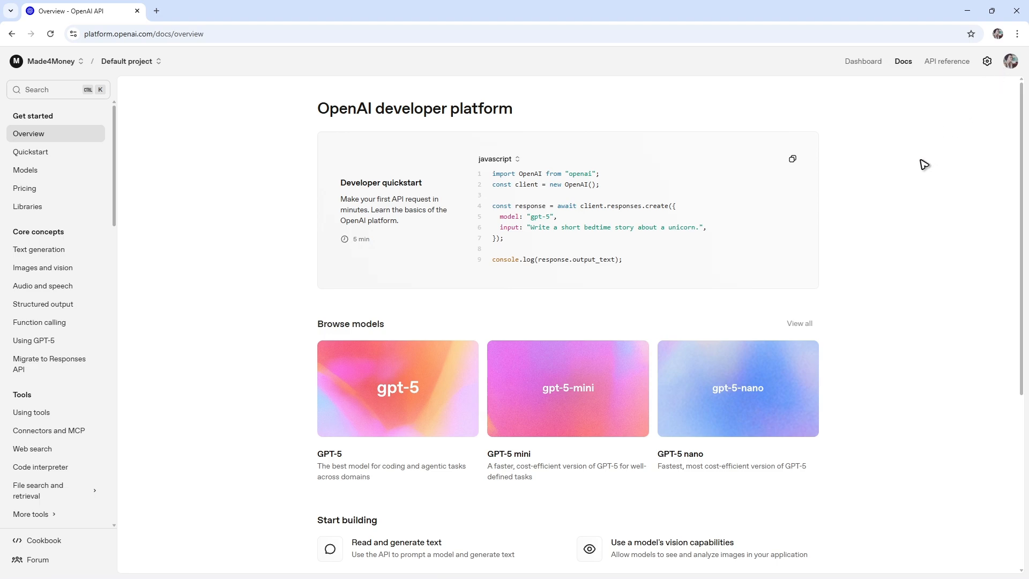
mouse_move(850, 88)
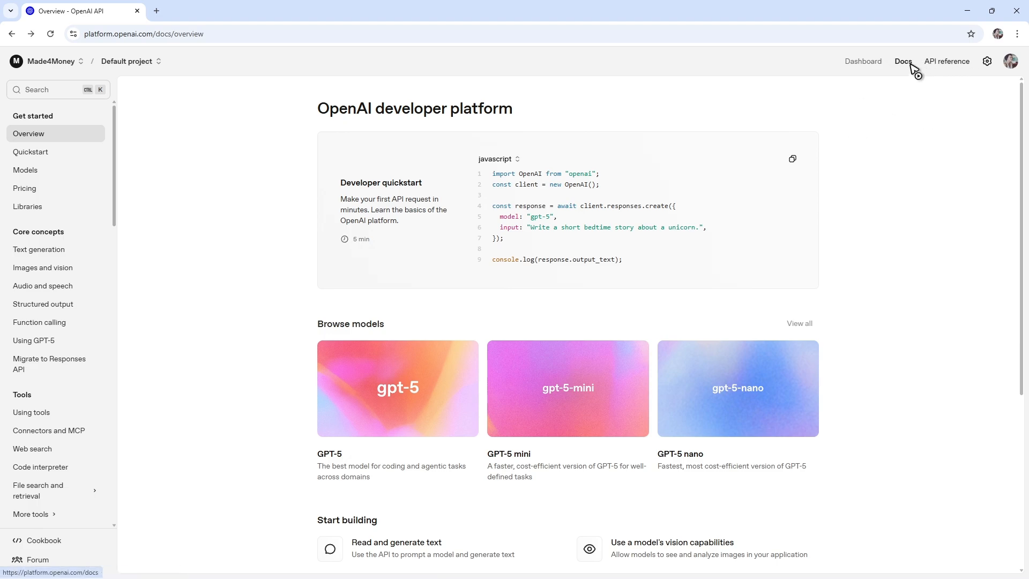
mouse_move(903, 64)
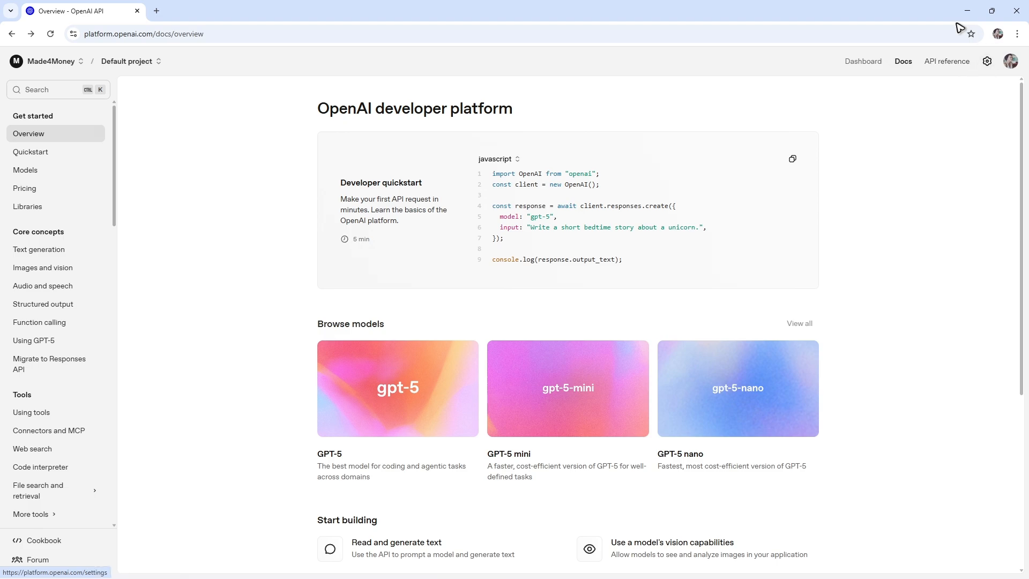
mouse_move(928, 78)
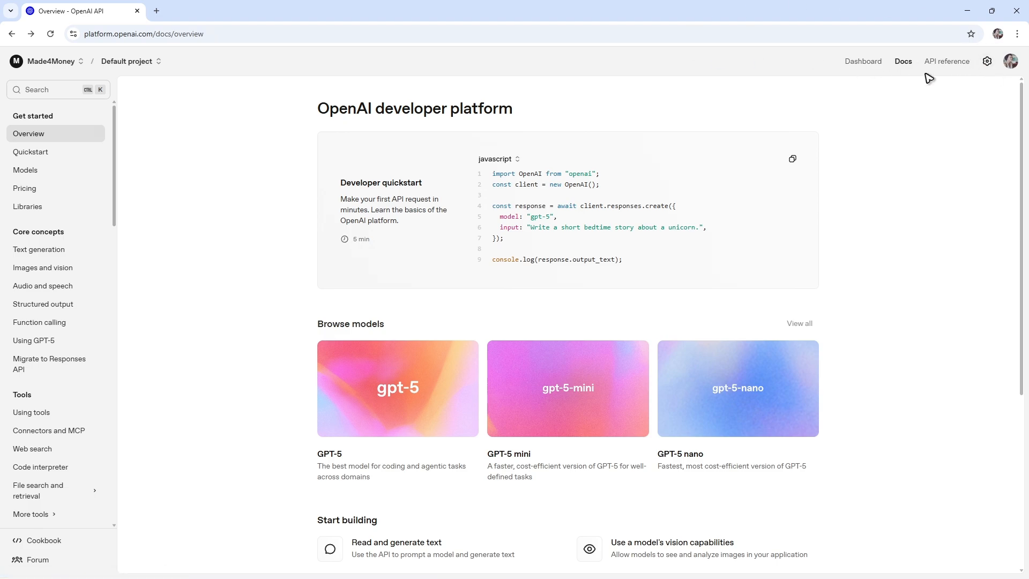
mouse_move(988, 61)
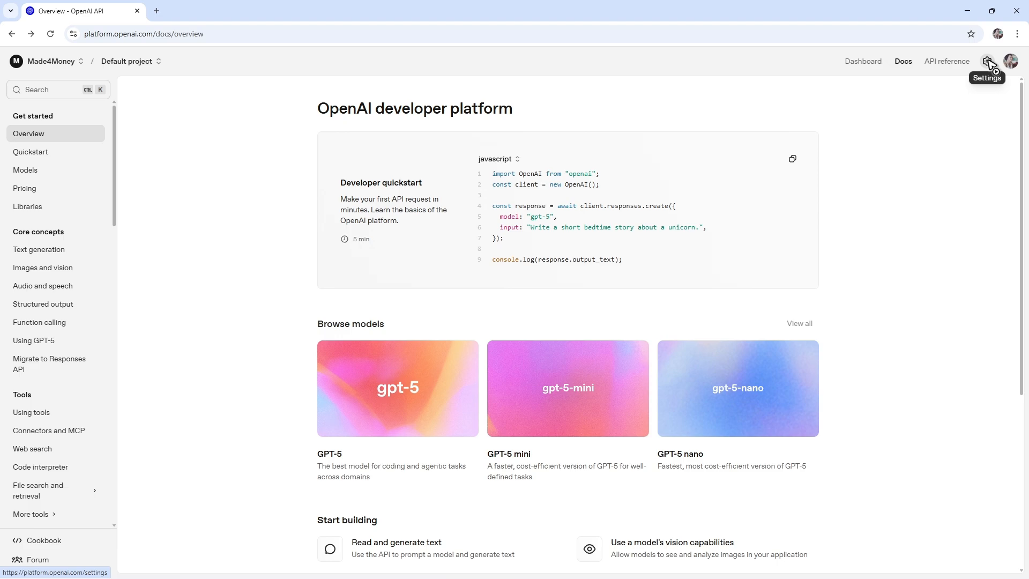
left_click(987, 61)
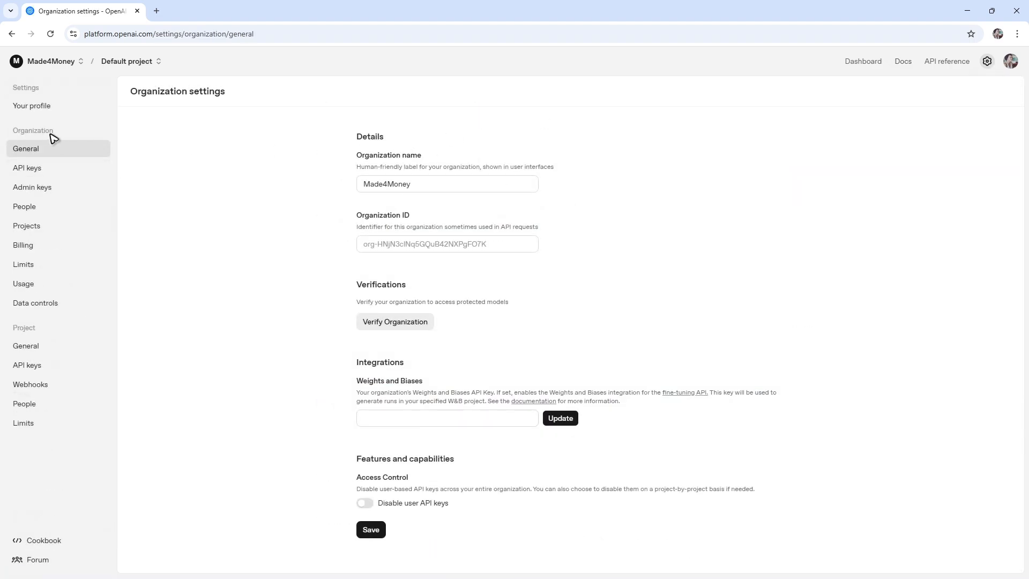
left_click(27, 168)
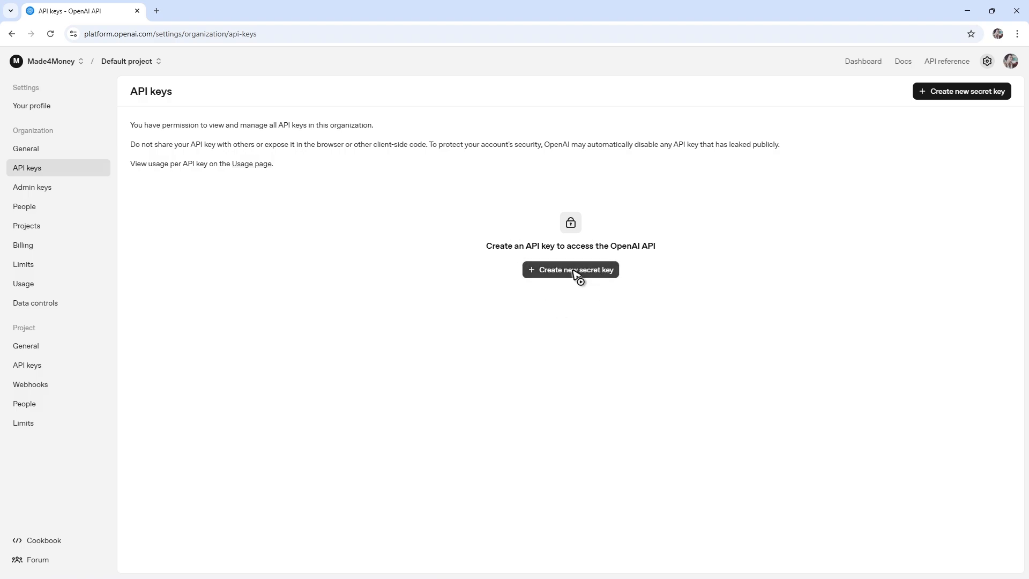
Step: Create a secret key named 'TEsting' assigned to the Default project
left_click(571, 270)
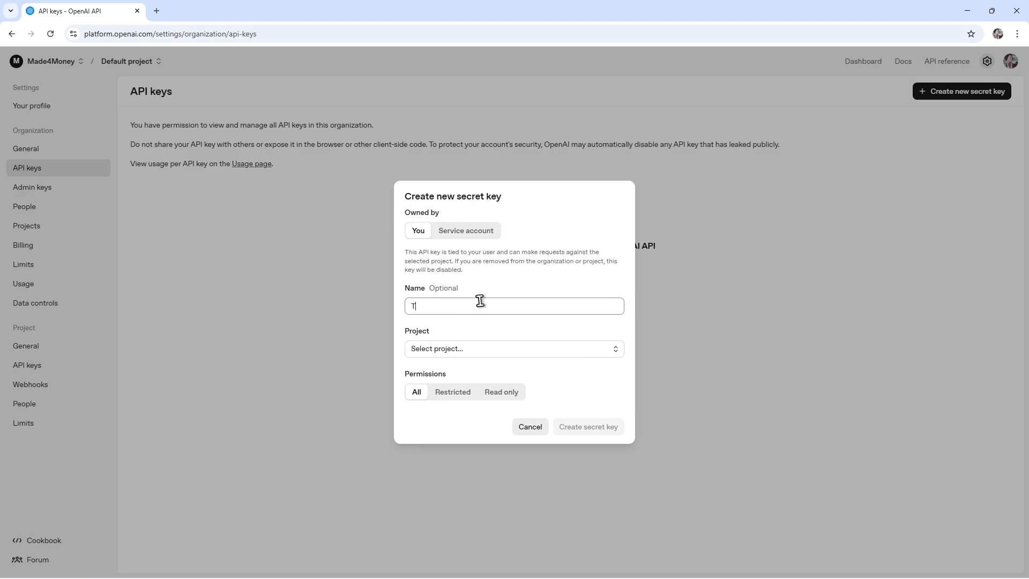
type("Esting")
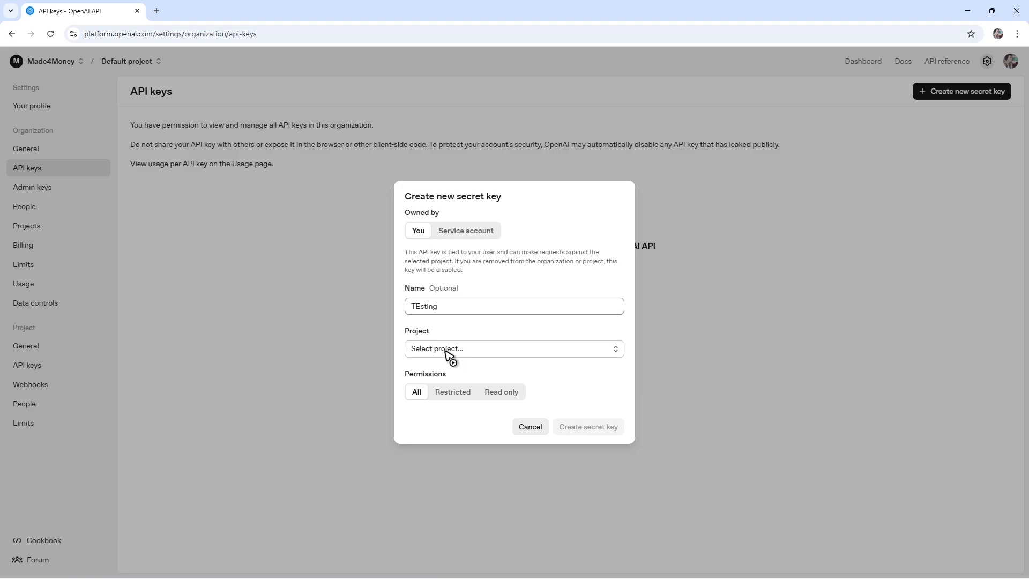
left_click(514, 348)
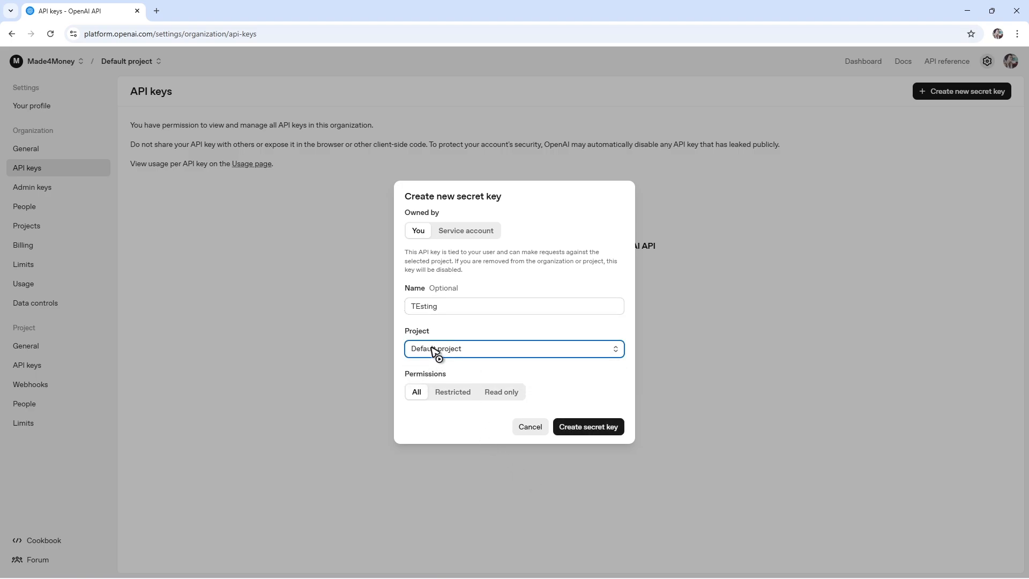
mouse_move(482, 364)
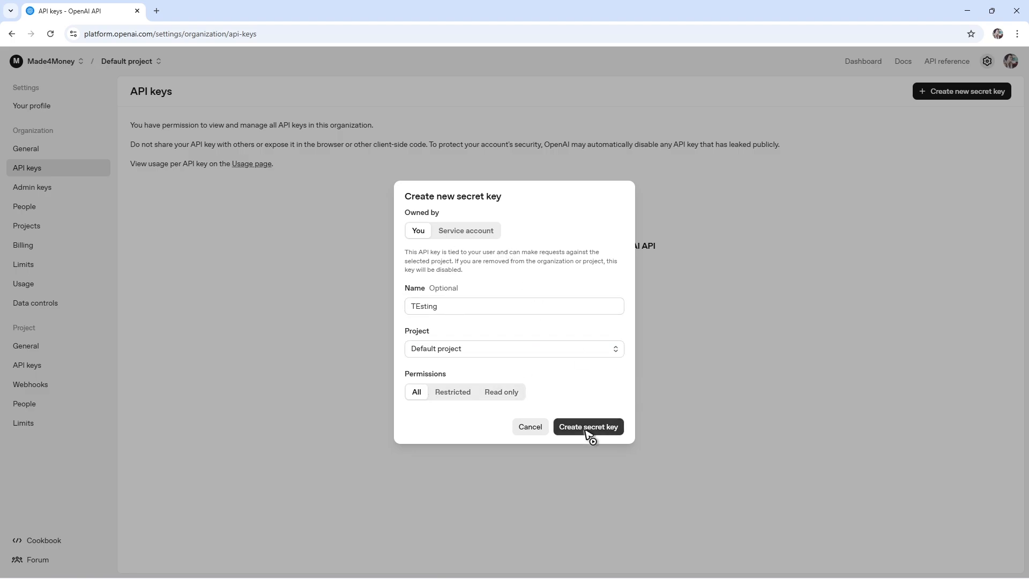
left_click(588, 426)
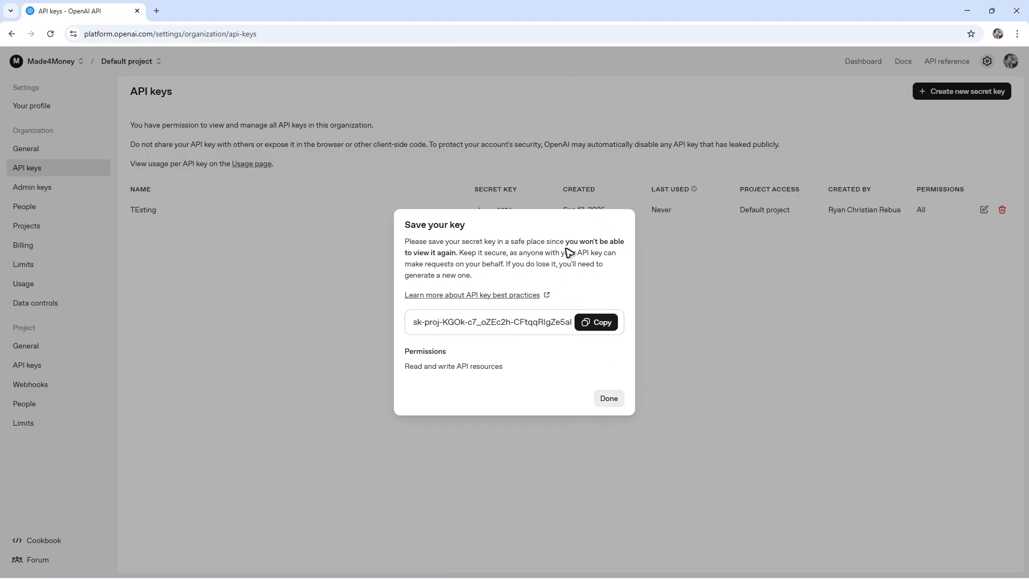
mouse_move(599, 222)
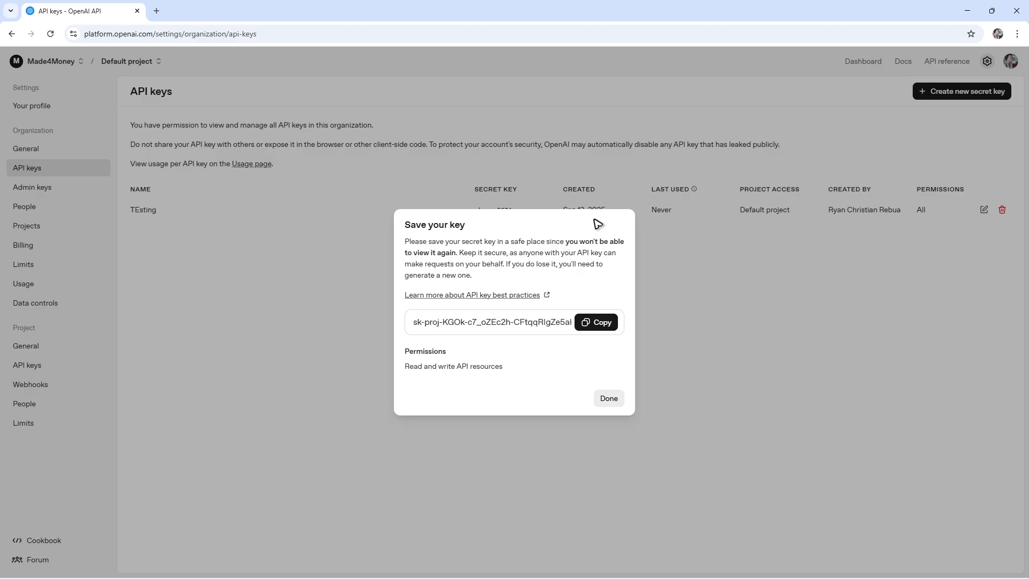
Step: Dismiss the Save your key dialog with Done
left_click(608, 399)
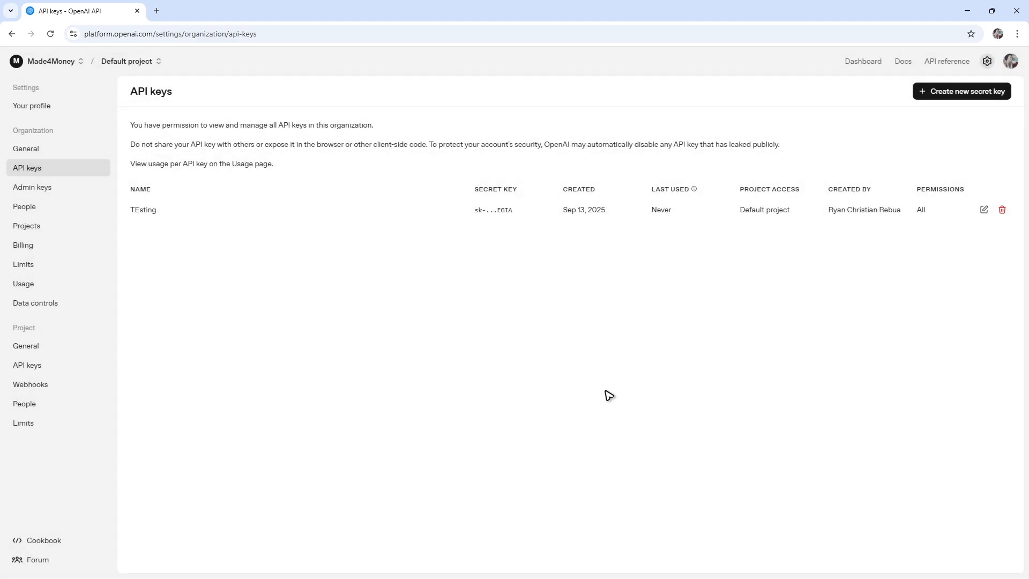
mouse_move(567, 244)
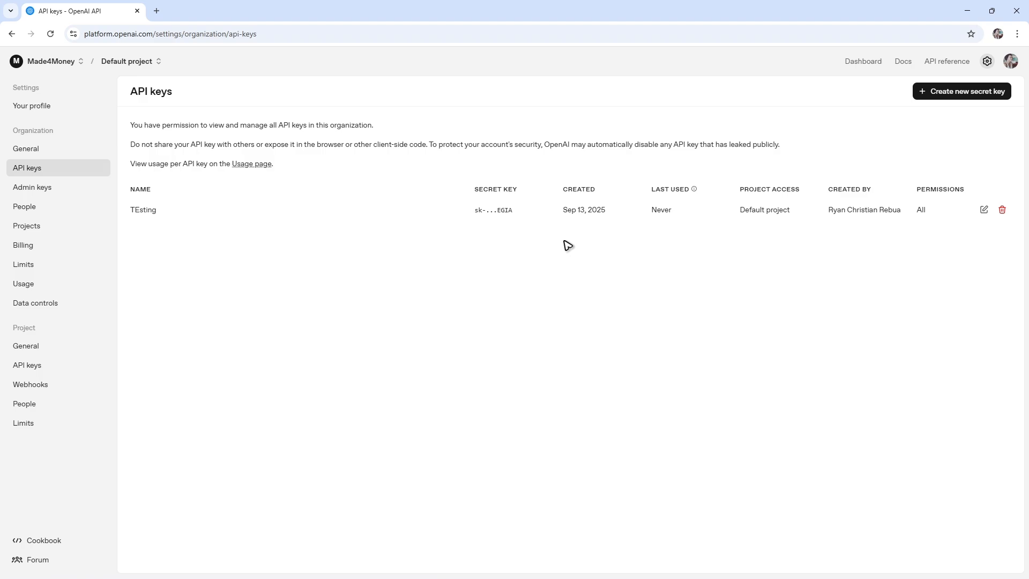
mouse_move(1001, 210)
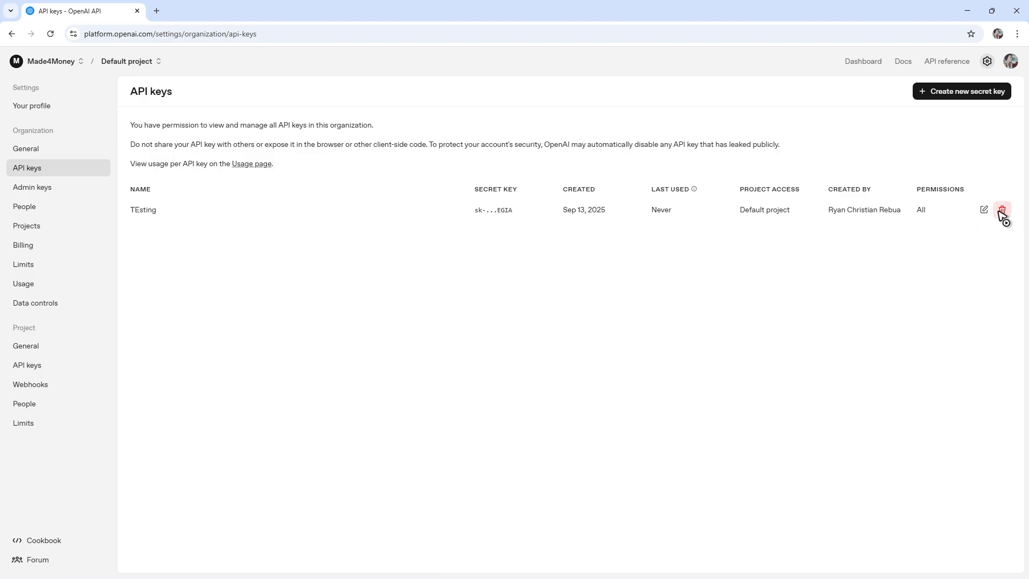
mouse_move(493, 209)
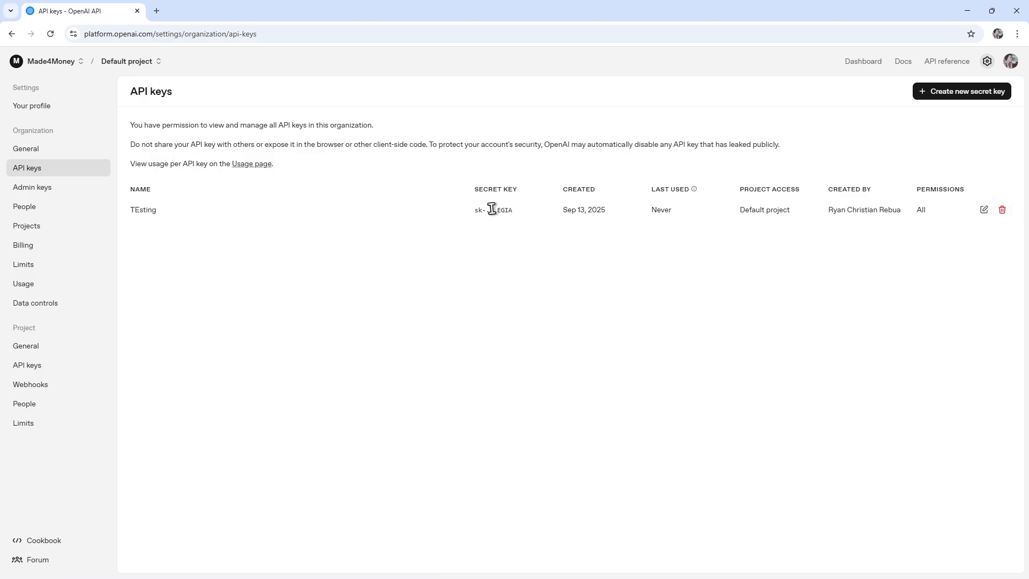
Step: Open the edit form for the TEsting key row
left_click(984, 210)
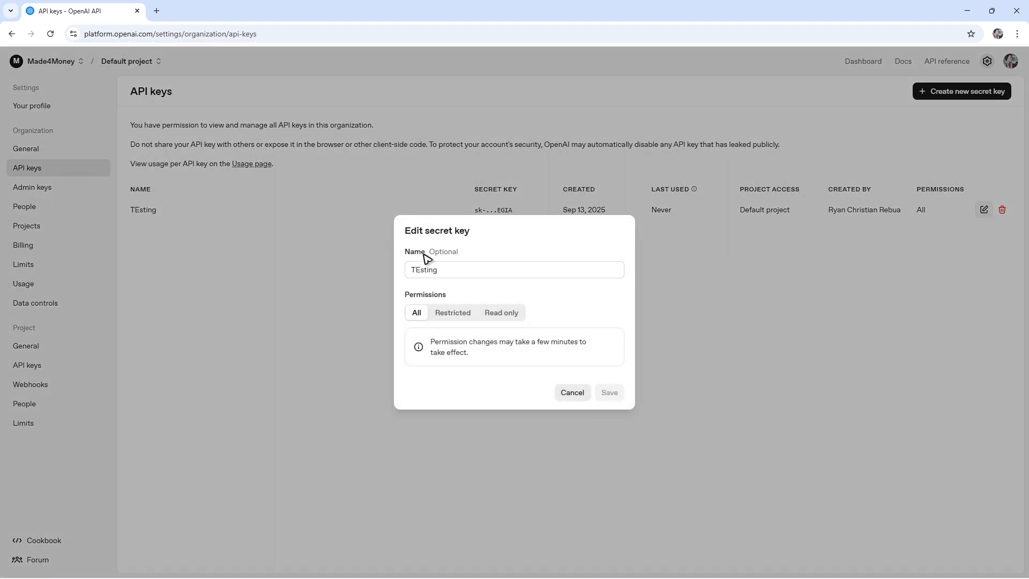
Step: Cancel the Edit secret key dialog without saving changes
left_click(572, 392)
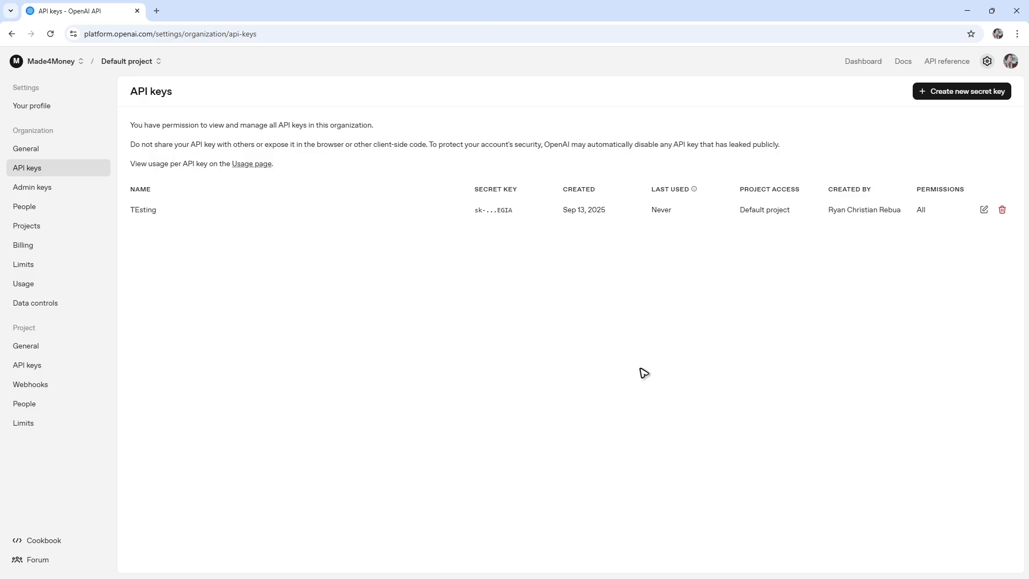
mouse_move(460, 342)
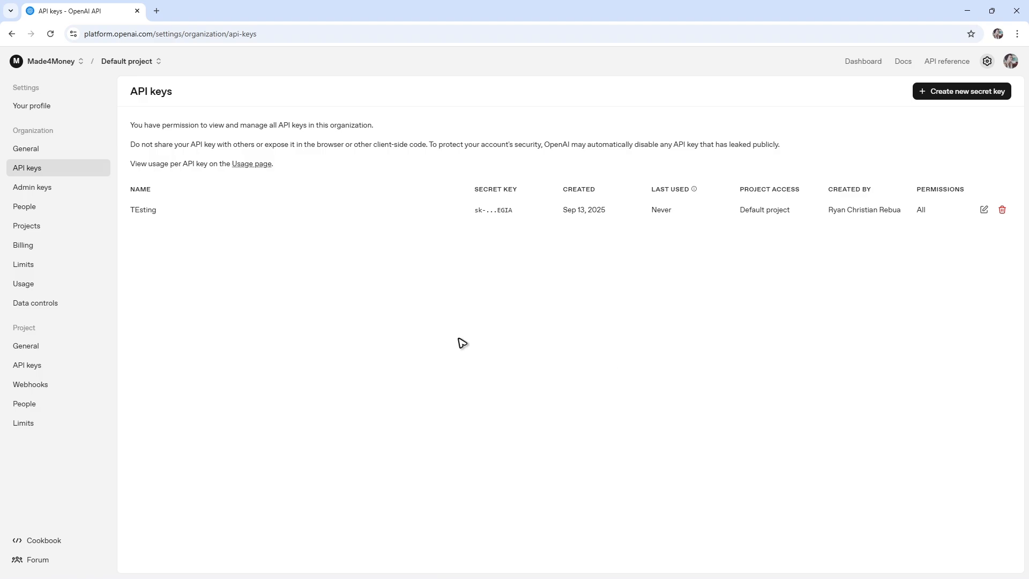